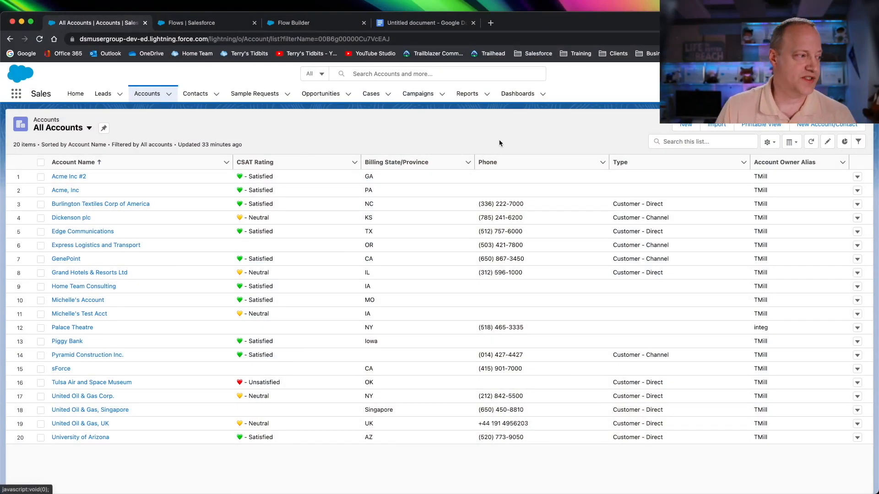
{"action": "mouse_move", "coordinate": [431, 145]}
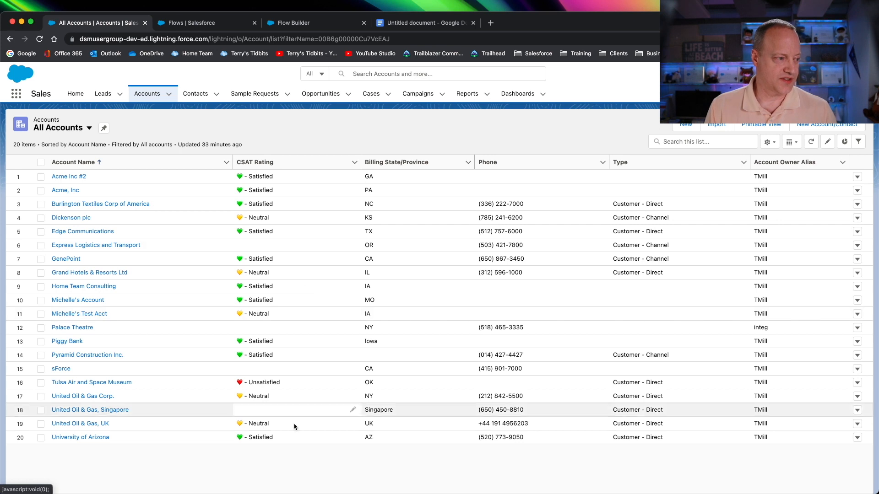
{"action": "mouse_move", "coordinate": [338, 342]}
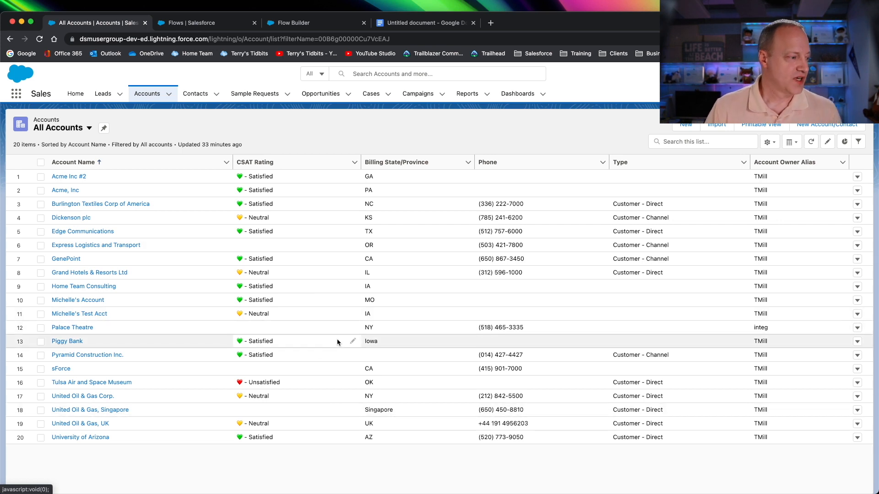
{"action": "mouse_move", "coordinate": [348, 316]}
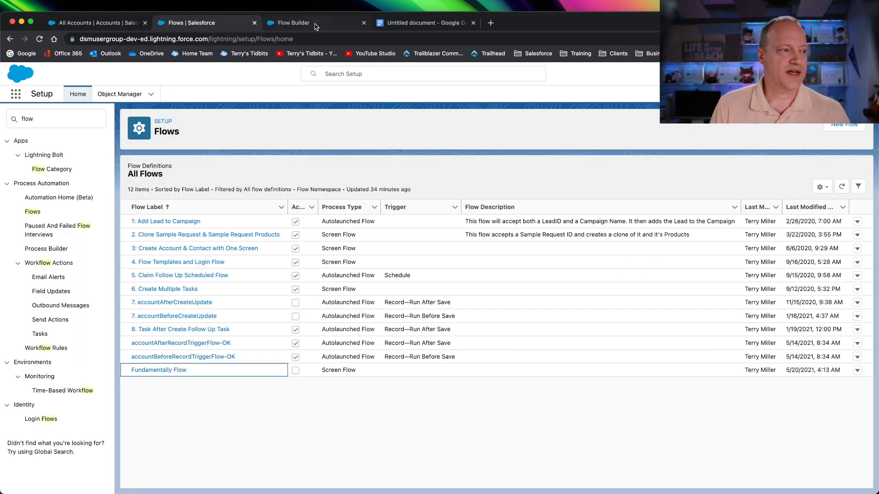
Step: Switch to the Fundamentally Flow tab to review its count variables and assignments
{"action": "left_click", "coordinate": [159, 370]}
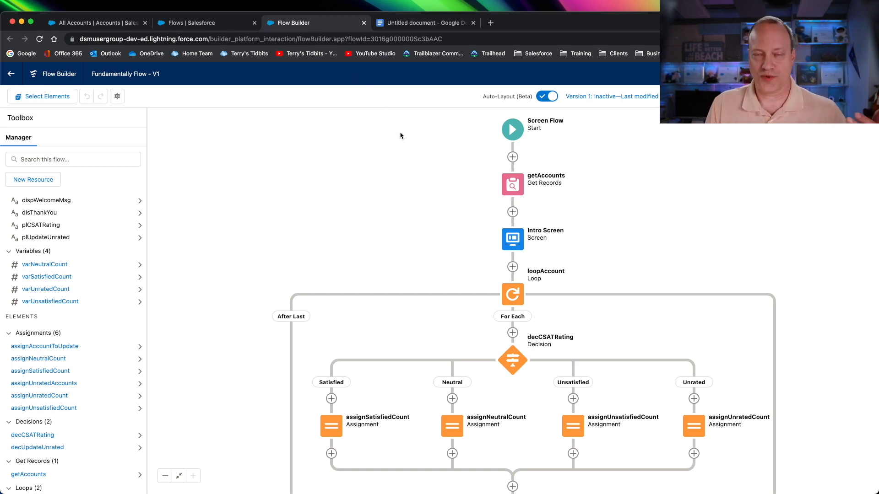
{"action": "mouse_move", "coordinate": [449, 220]}
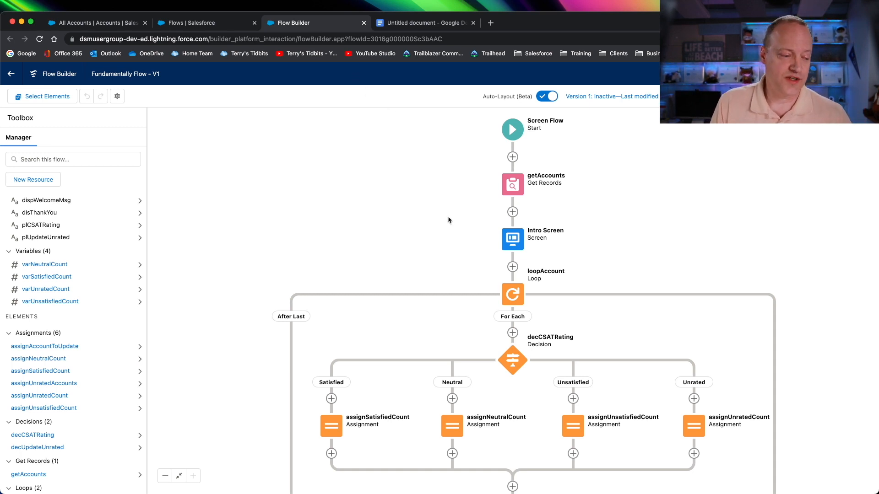
{"action": "mouse_move", "coordinate": [395, 407]}
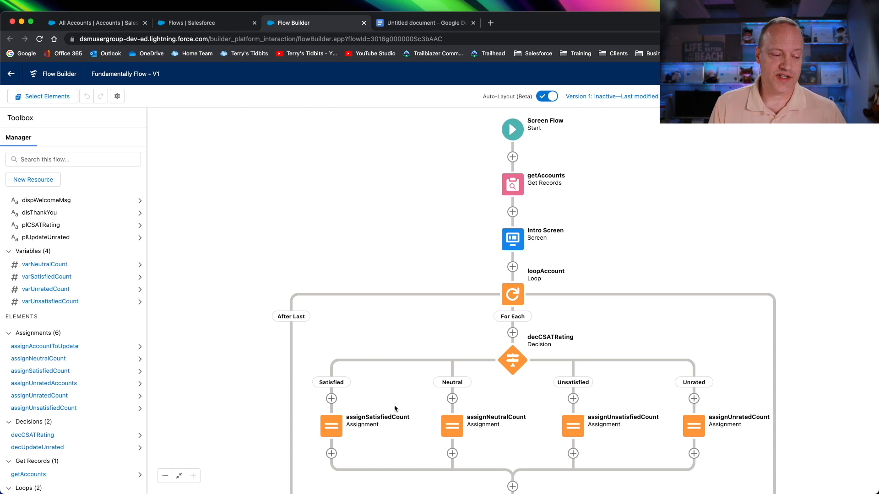
{"action": "mouse_move", "coordinate": [704, 469]}
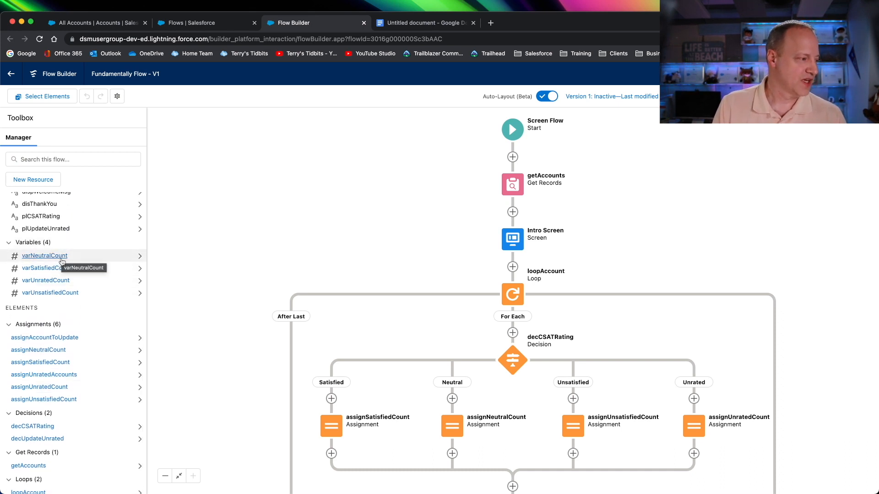
{"action": "mouse_move", "coordinate": [38, 264]}
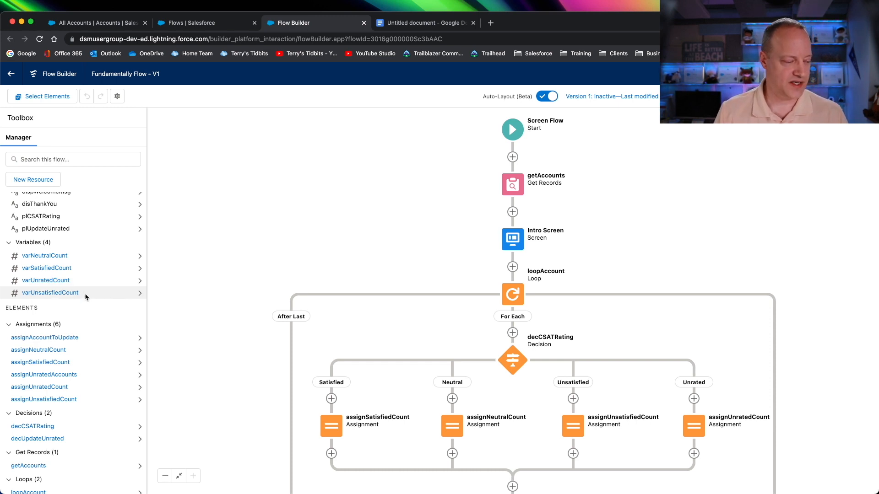
{"action": "mouse_move", "coordinate": [461, 377]}
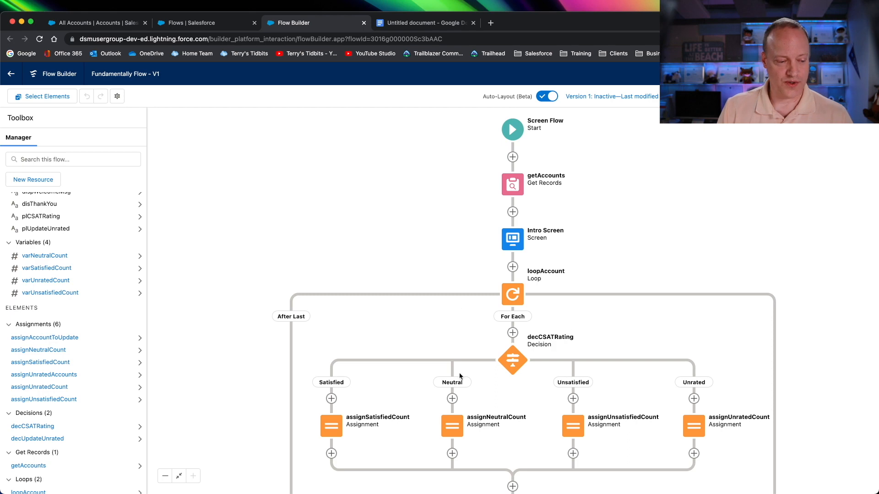
{"action": "left_click", "coordinate": [331, 425]}
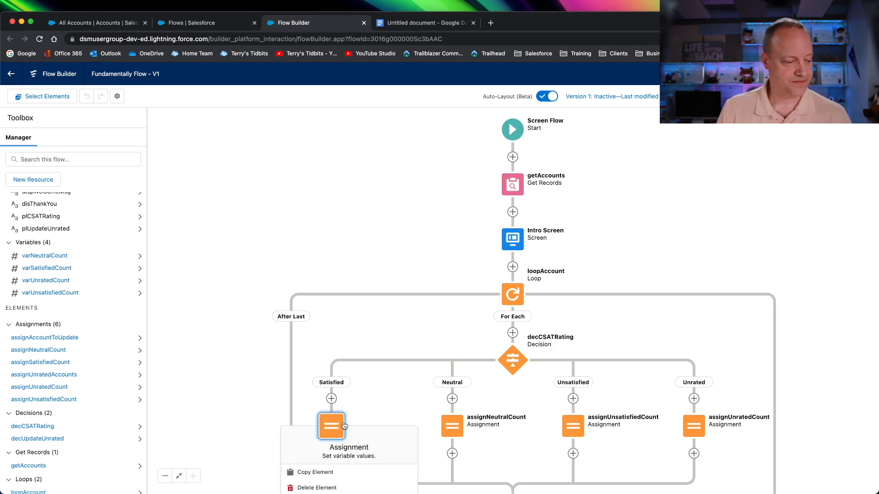
{"action": "left_click", "coordinate": [331, 426]}
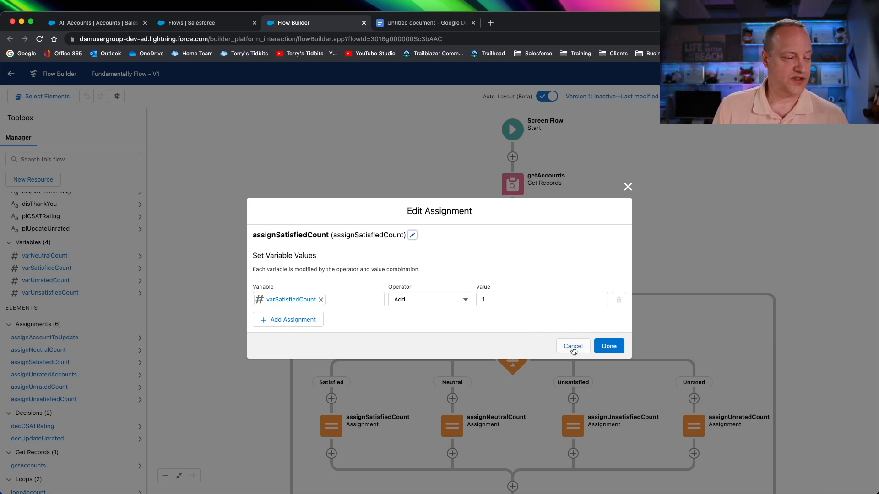
{"action": "left_click", "coordinate": [573, 346]}
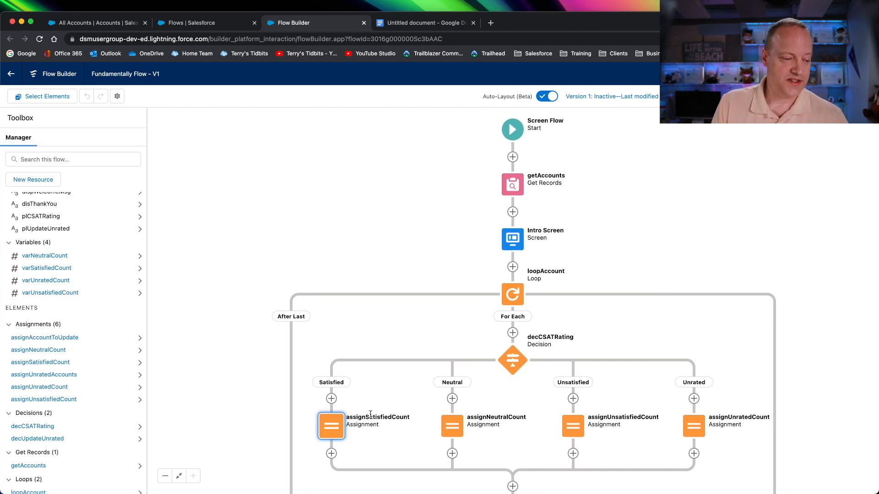
{"action": "scroll", "scroll_direction": "down", "scroll_amount": 3}
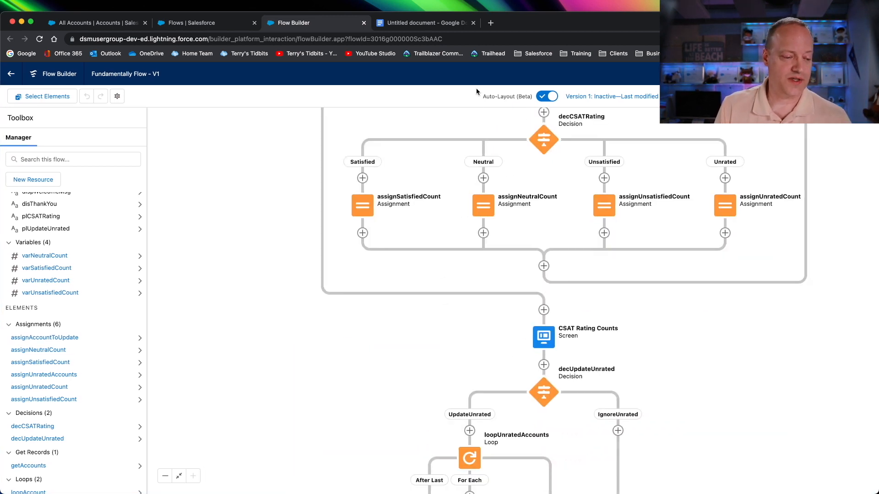
{"action": "left_click", "coordinate": [543, 337]}
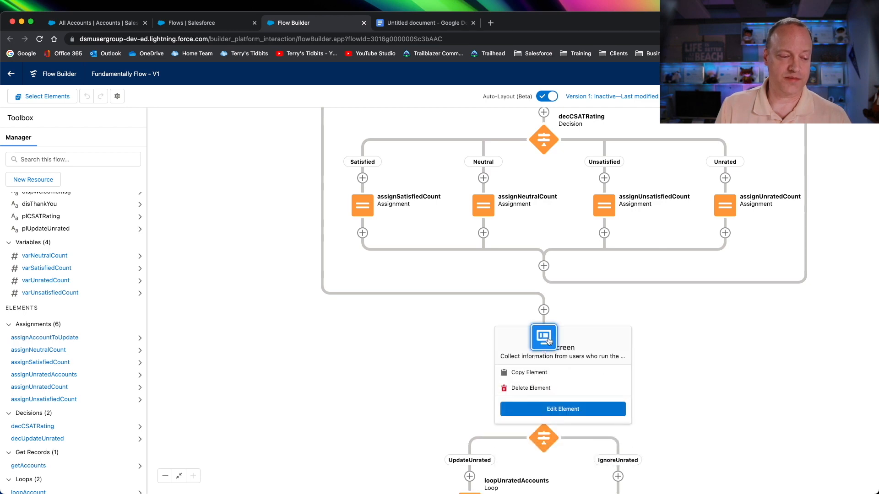
{"action": "left_click", "coordinate": [562, 409]}
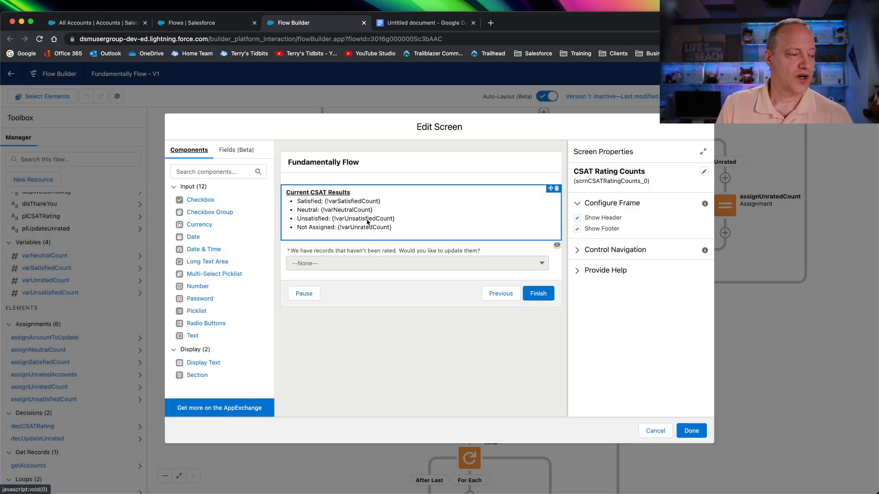
{"action": "mouse_move", "coordinate": [361, 204]}
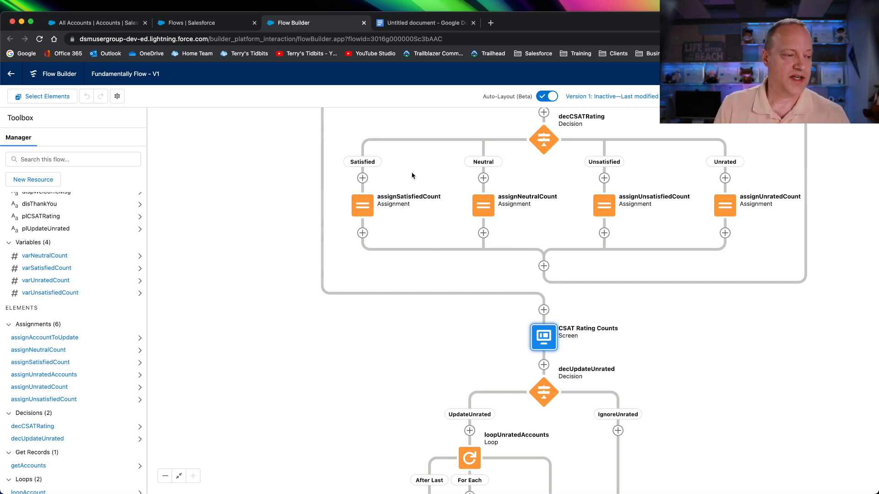
Step: Edit assignSatisfiedCount, add a second row, and start a new resource from its Variable box
{"action": "left_click", "coordinate": [363, 205]}
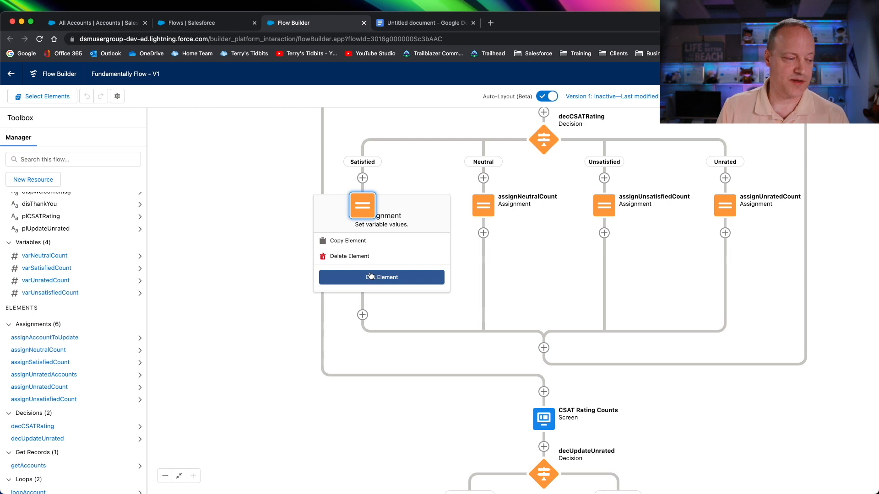
{"action": "mouse_move", "coordinate": [371, 277]}
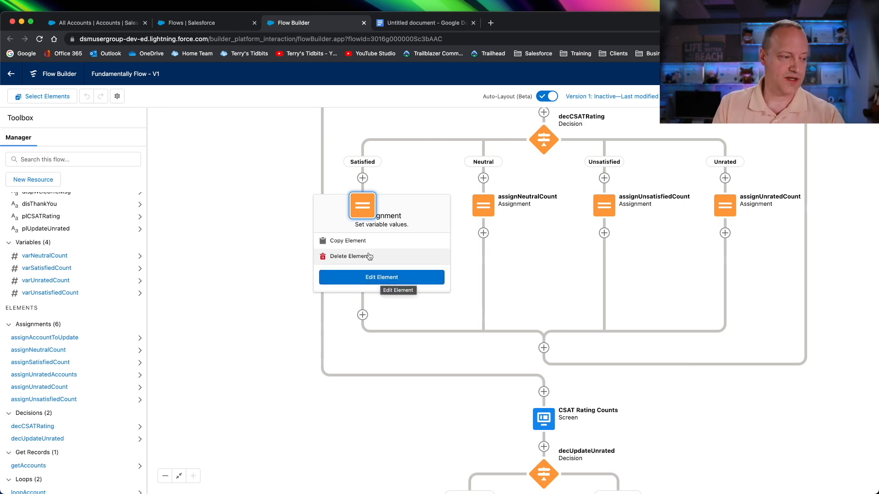
{"action": "left_click", "coordinate": [381, 277]}
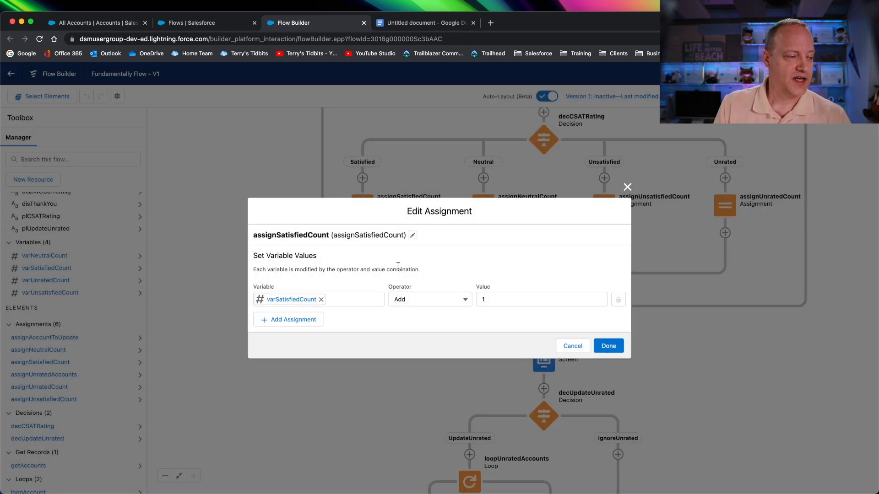
{"action": "left_click", "coordinate": [288, 320]}
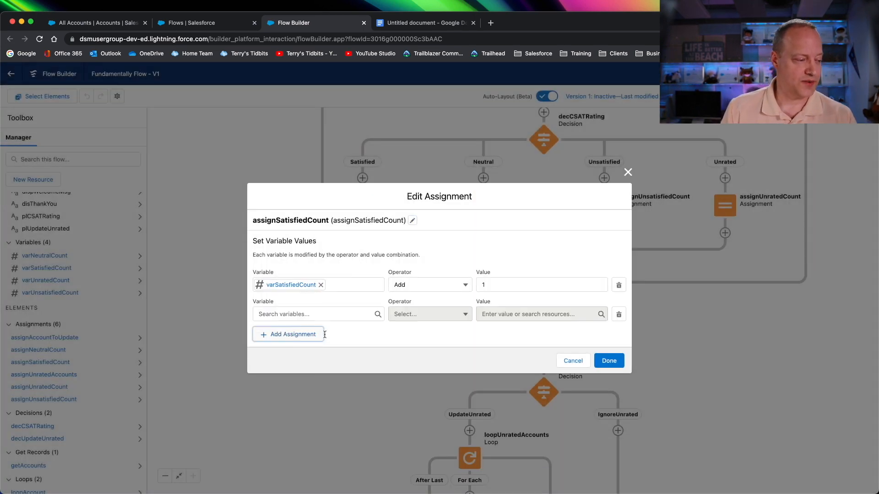
{"action": "left_click", "coordinate": [314, 315]}
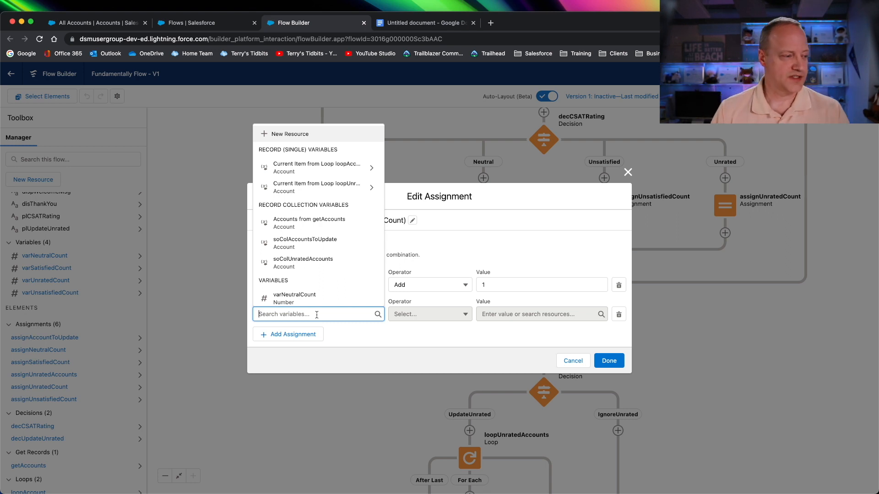
{"action": "mouse_move", "coordinate": [293, 136]}
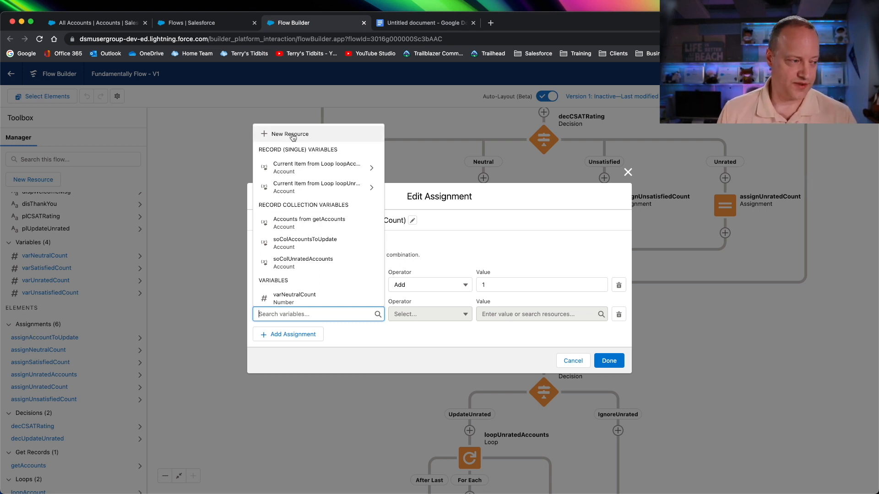
{"action": "left_click", "coordinate": [291, 134]}
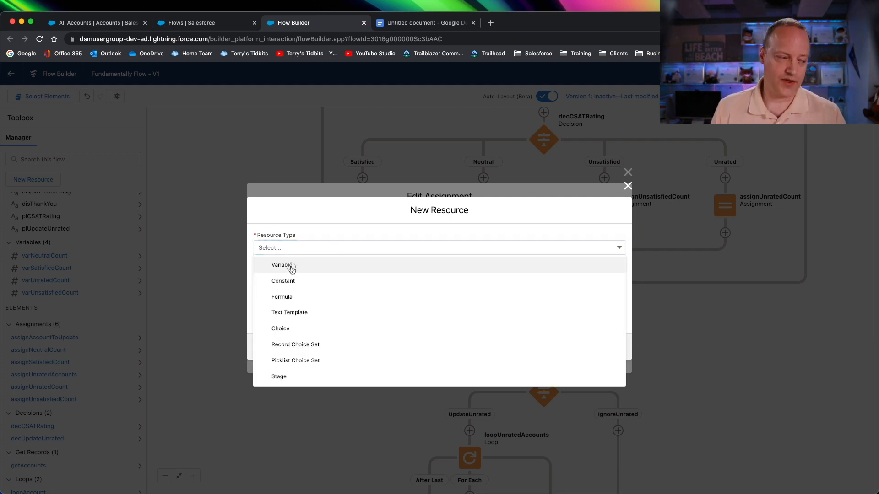
Step: Name the new variable varSatisfiedCount2 and set its data type to Number
{"action": "left_click", "coordinate": [280, 265]}
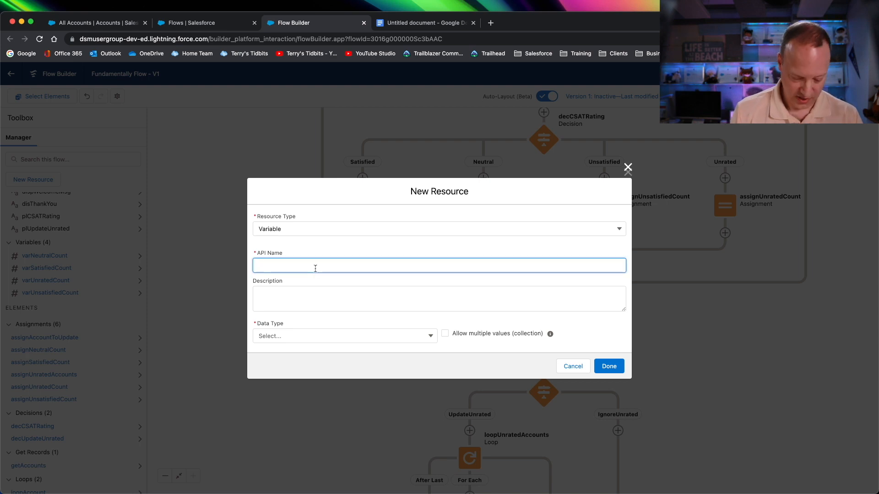
{"action": "type", "text": "bar"}
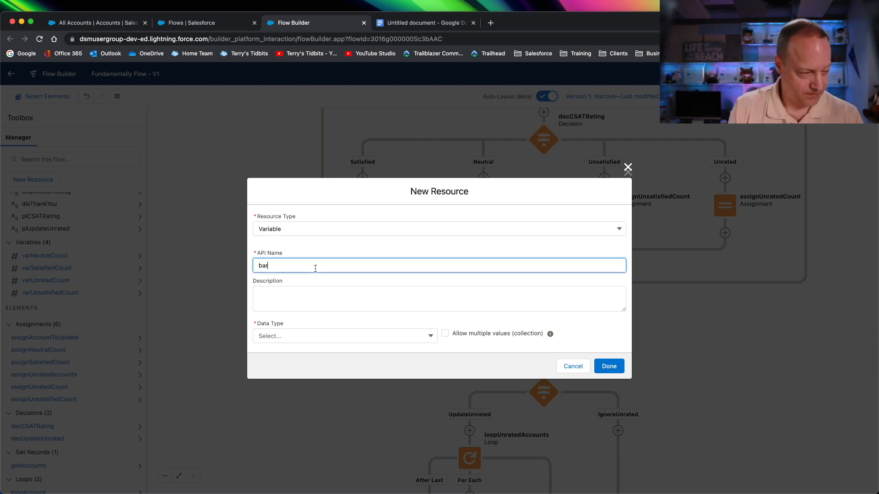
{"action": "key", "text": "Backspace"}
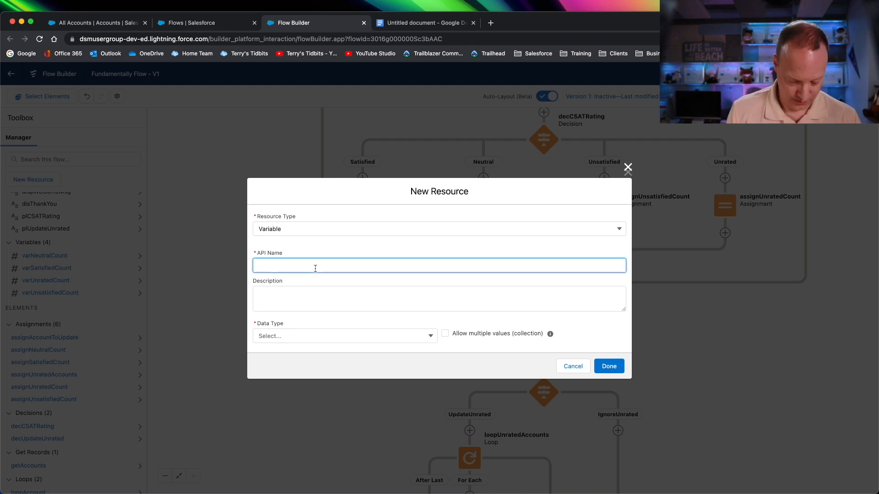
{"action": "type", "text": "varSatisfiedCont"}
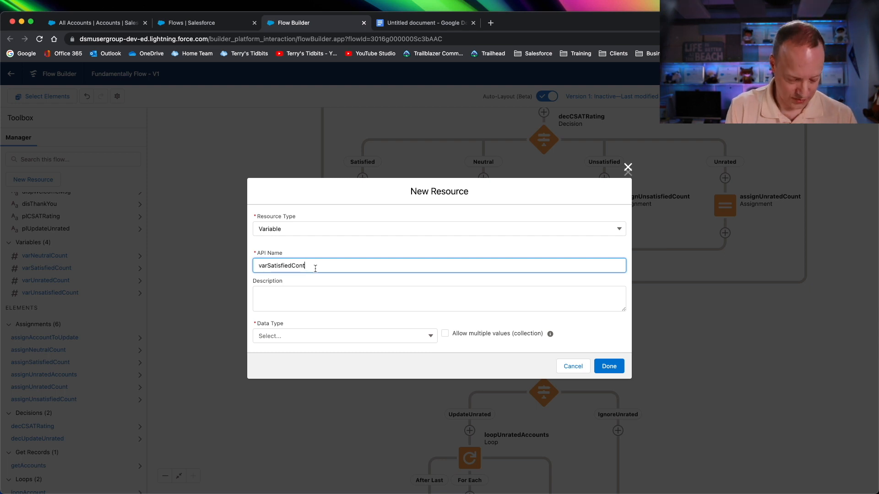
{"action": "key", "text": "Backspace"}
{"action": "type", "text": "unt2"}
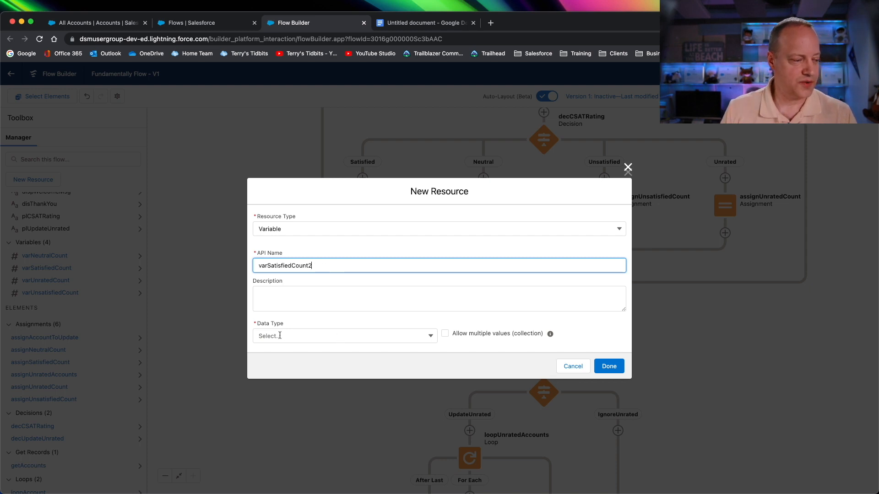
{"action": "left_click", "coordinate": [344, 336]}
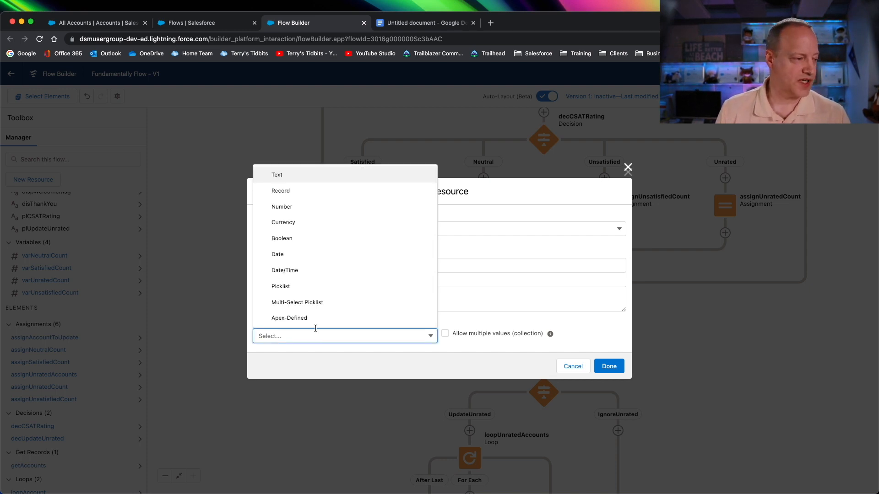
{"action": "mouse_move", "coordinate": [309, 318]}
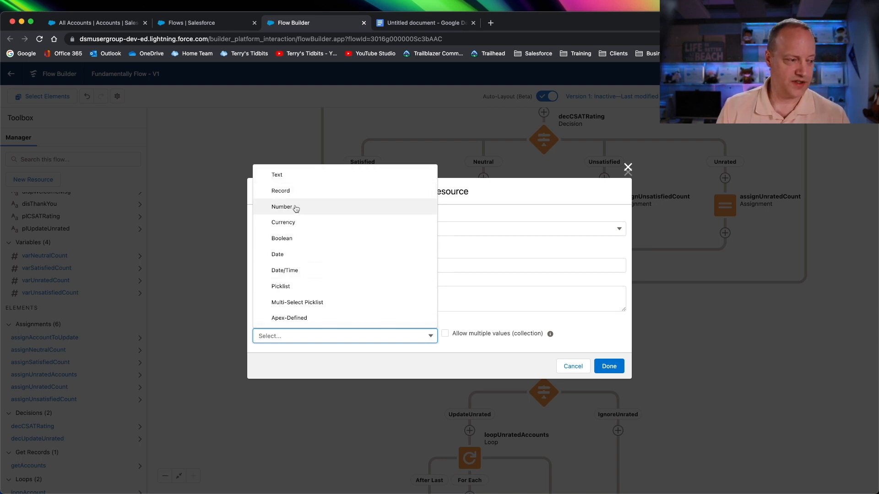
{"action": "mouse_move", "coordinate": [306, 266]}
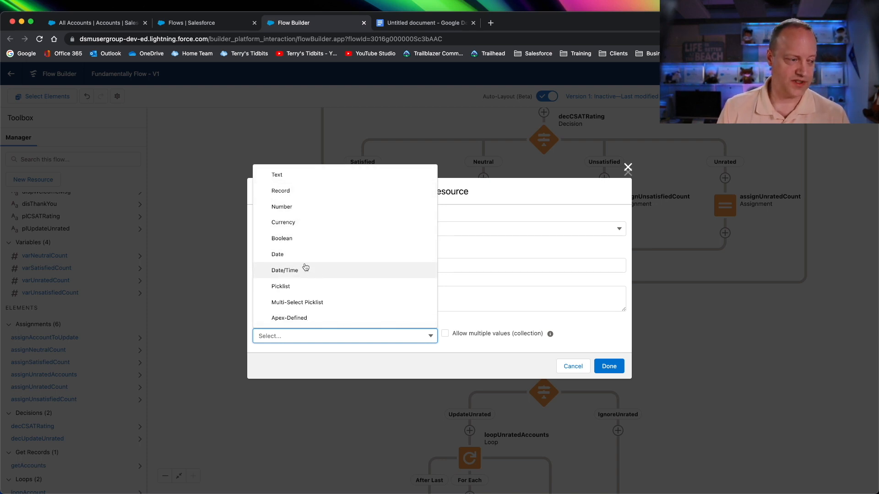
{"action": "mouse_move", "coordinate": [334, 249]}
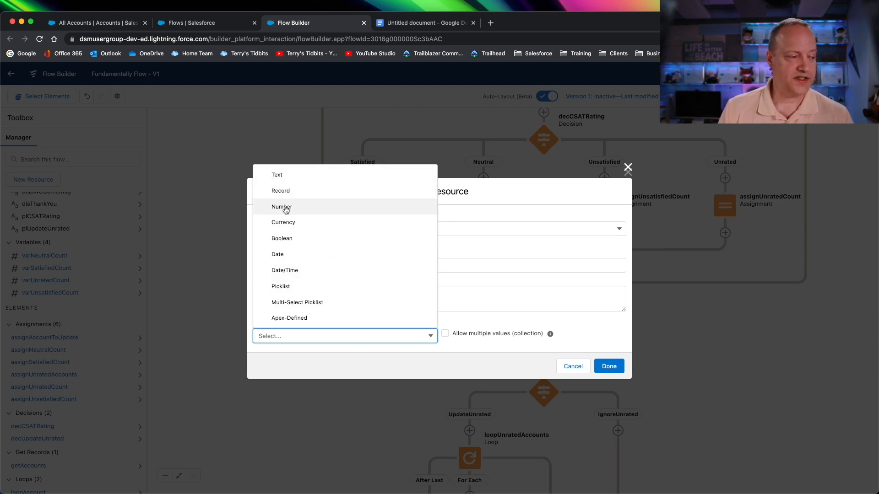
{"action": "left_click", "coordinate": [281, 207]}
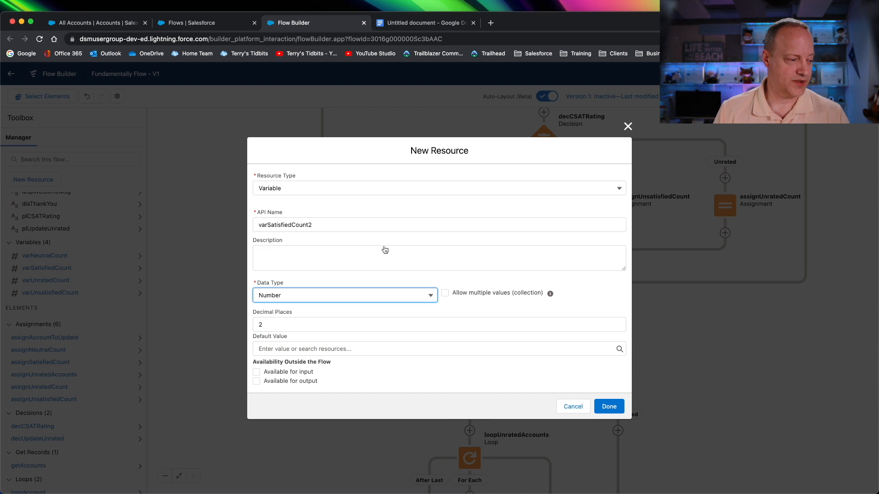
{"action": "mouse_move", "coordinate": [422, 325]}
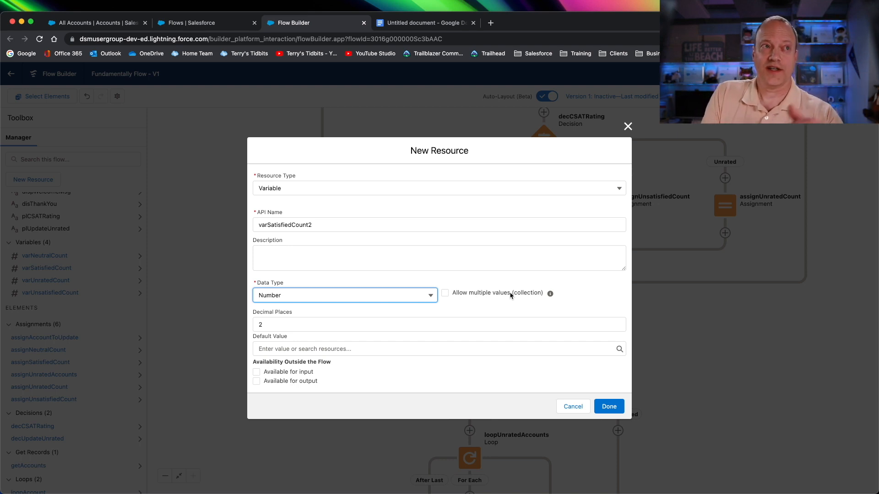
{"action": "mouse_move", "coordinate": [490, 288]}
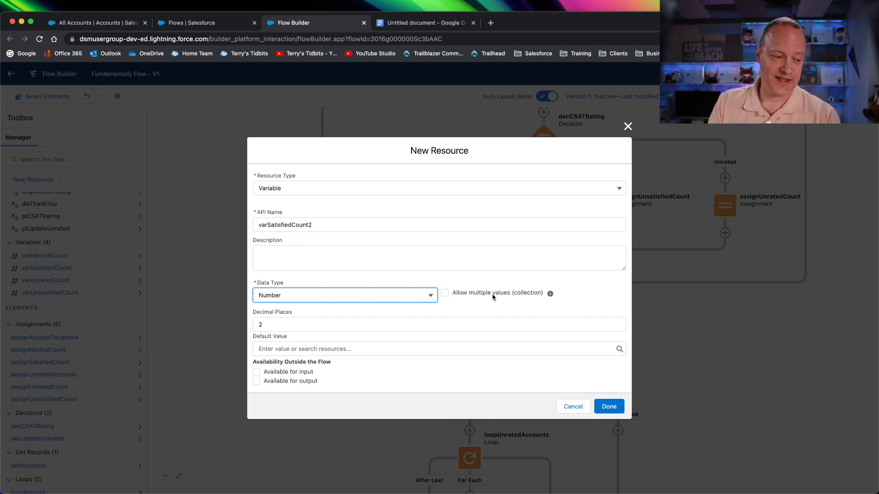
{"action": "mouse_move", "coordinate": [538, 310]}
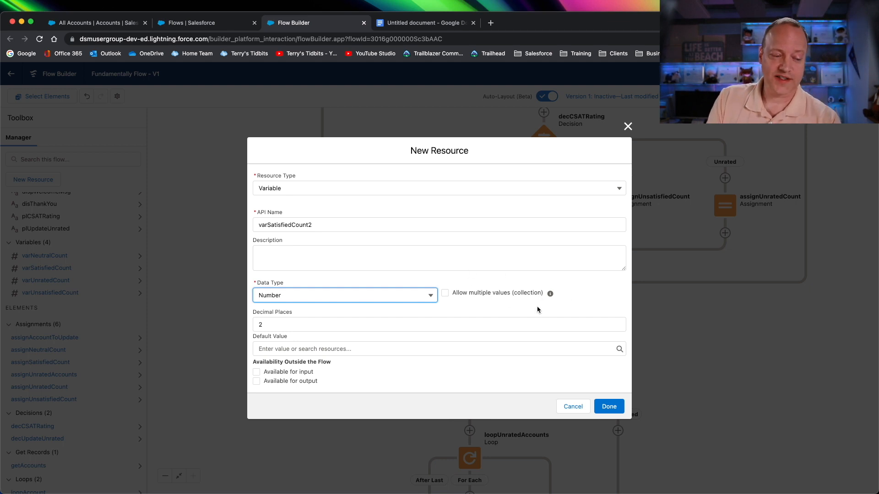
{"action": "mouse_move", "coordinate": [546, 303]}
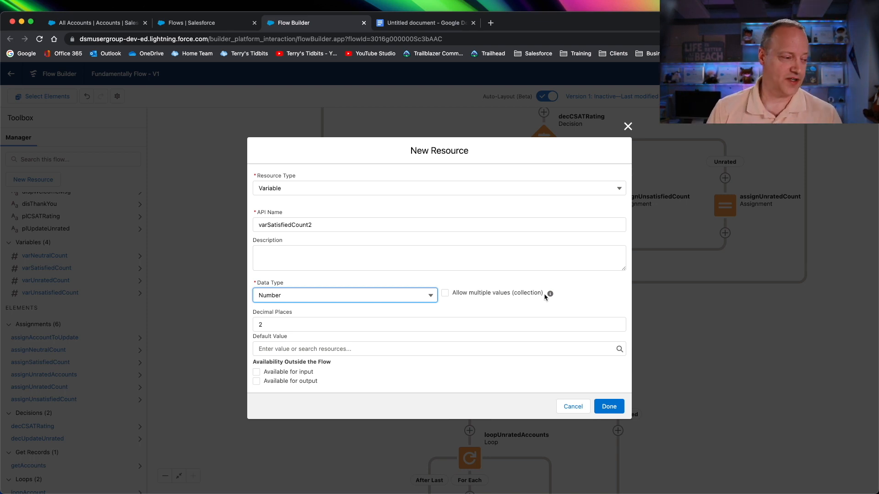
{"action": "mouse_move", "coordinate": [486, 290]}
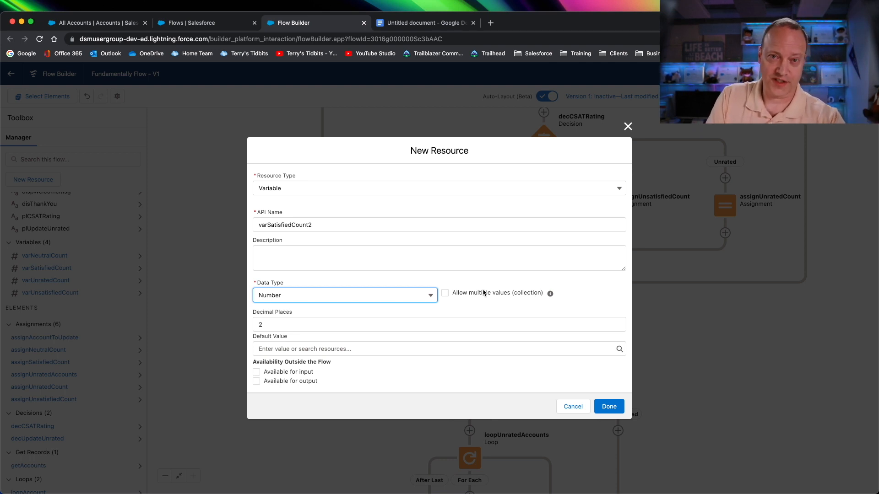
{"action": "mouse_move", "coordinate": [473, 296]}
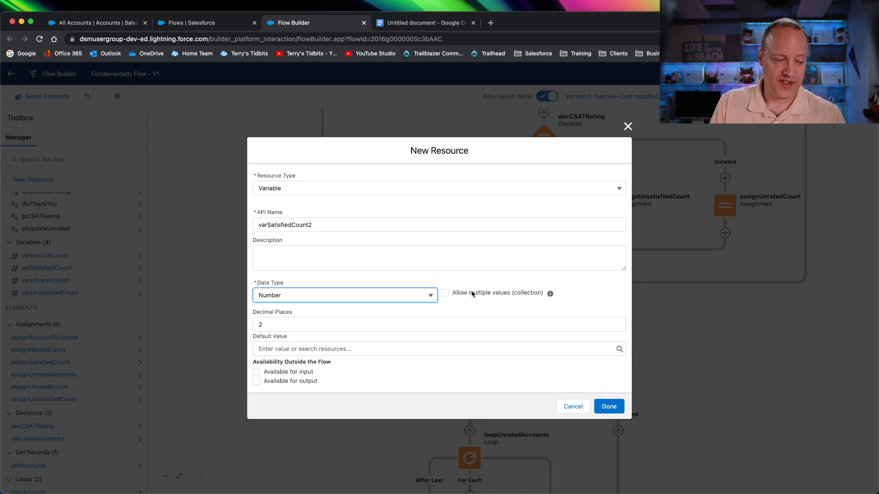
{"action": "mouse_move", "coordinate": [488, 302]}
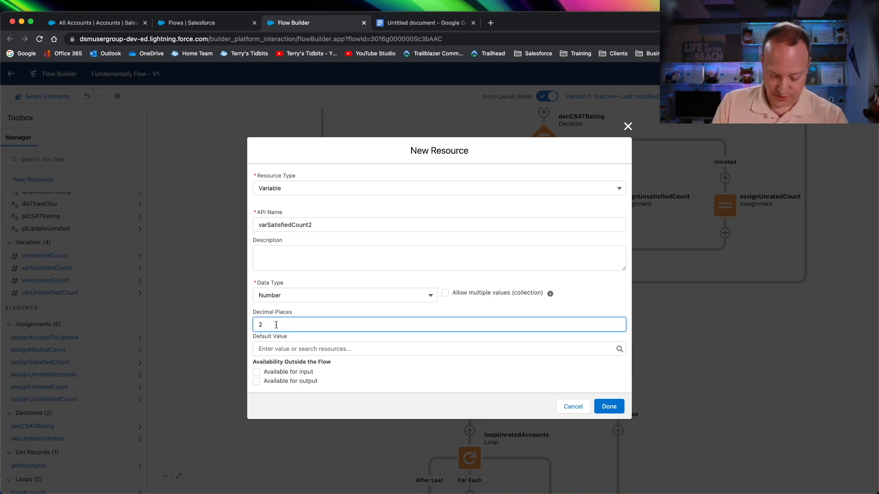
Step: Enter 0 for varSatisfiedCount2 and save it with Done
{"action": "type", "text": "0"}
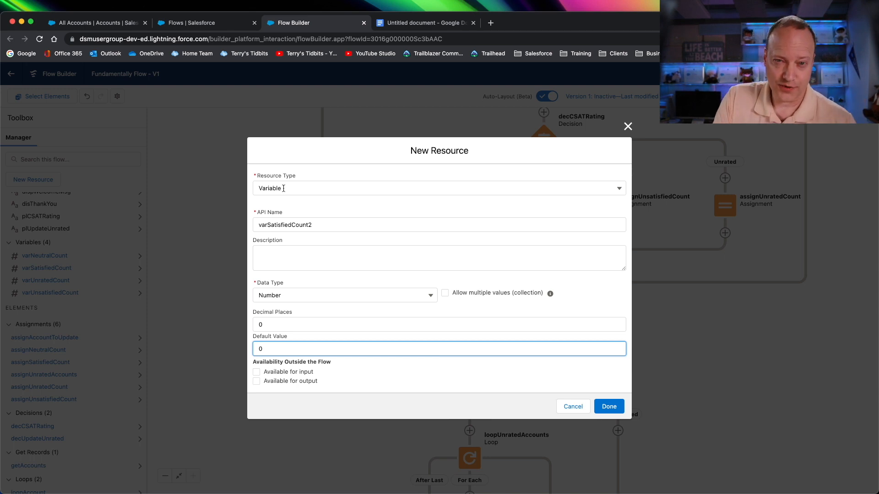
{"action": "mouse_move", "coordinate": [321, 332]}
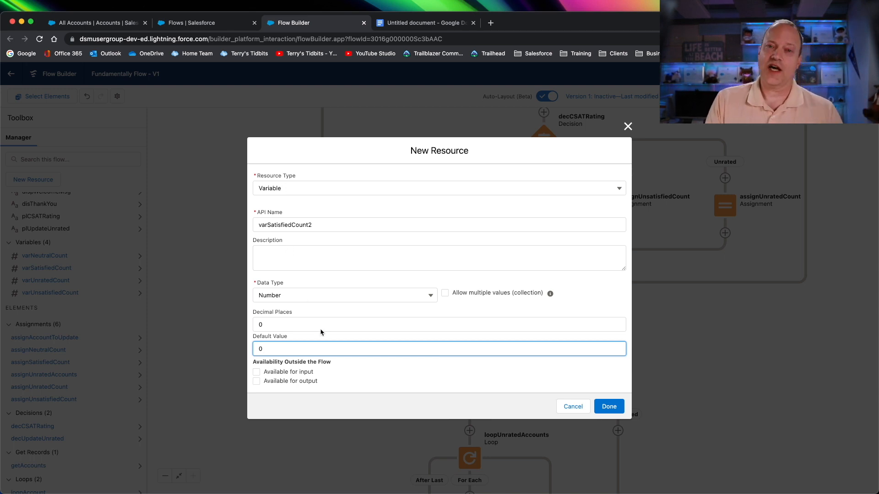
{"action": "mouse_move", "coordinate": [321, 329]}
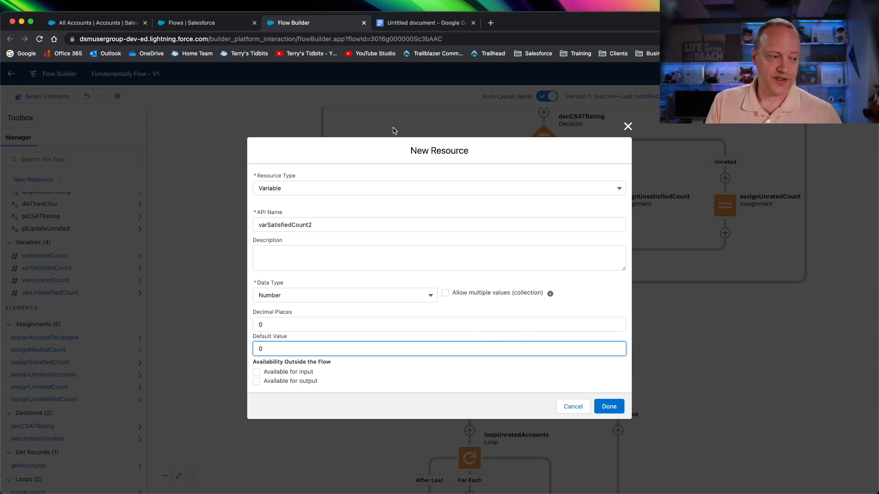
{"action": "mouse_move", "coordinate": [284, 249]}
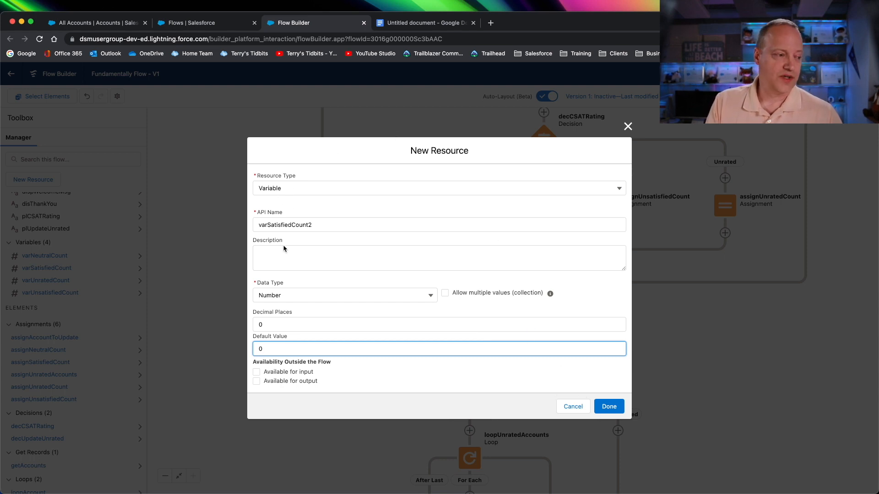
{"action": "mouse_move", "coordinate": [329, 307]}
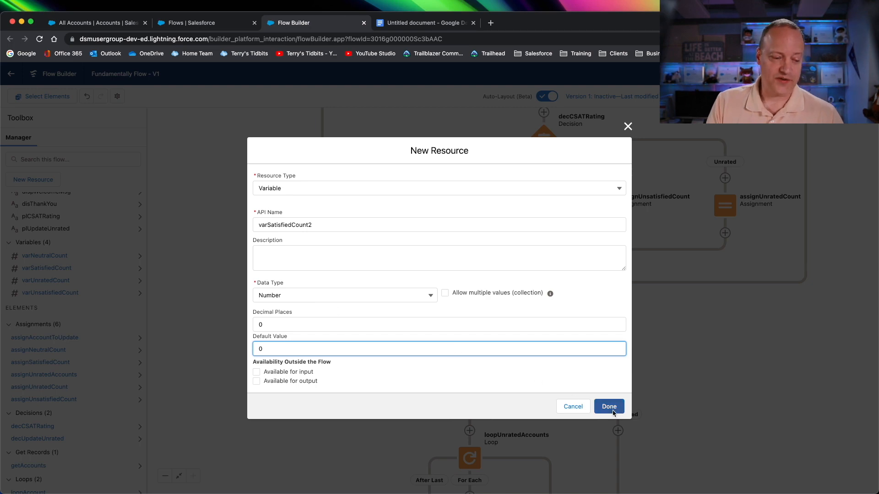
{"action": "left_click", "coordinate": [609, 407]}
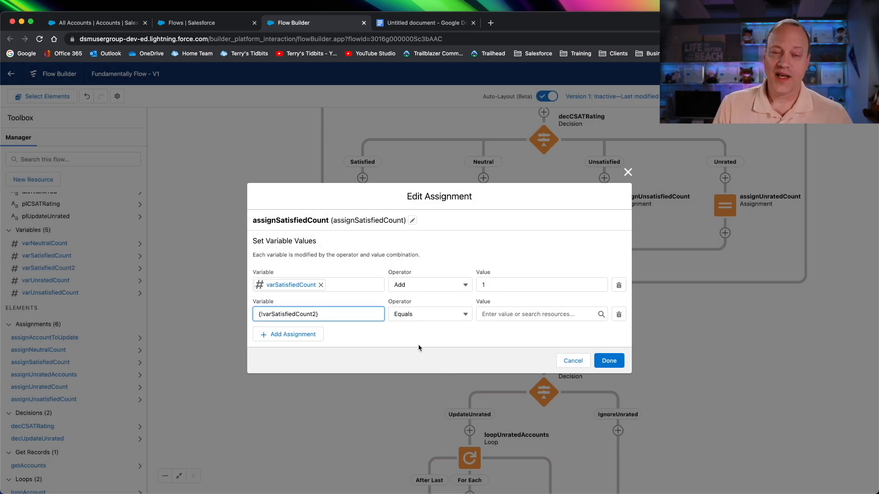